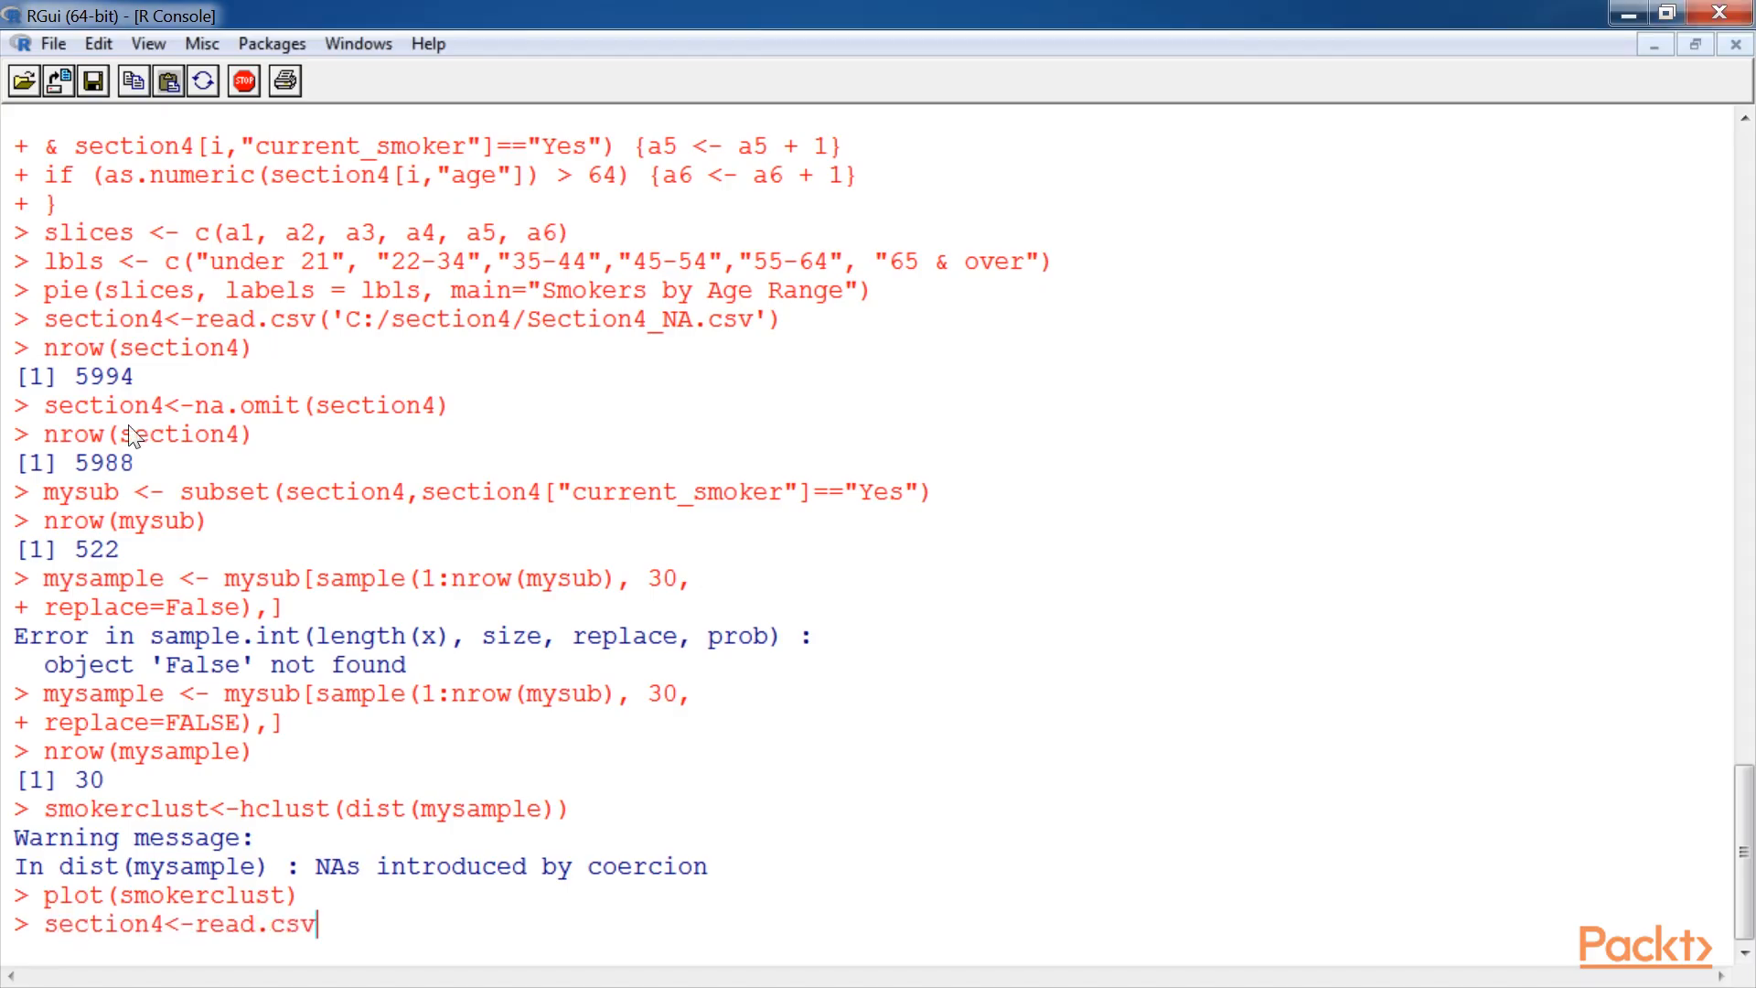
# Load 'C:/section4/varainces.csv' and compute the skim-milk servings variance (0.003160316)
pyautogui.write("('C:/section4/varainces.csv'")
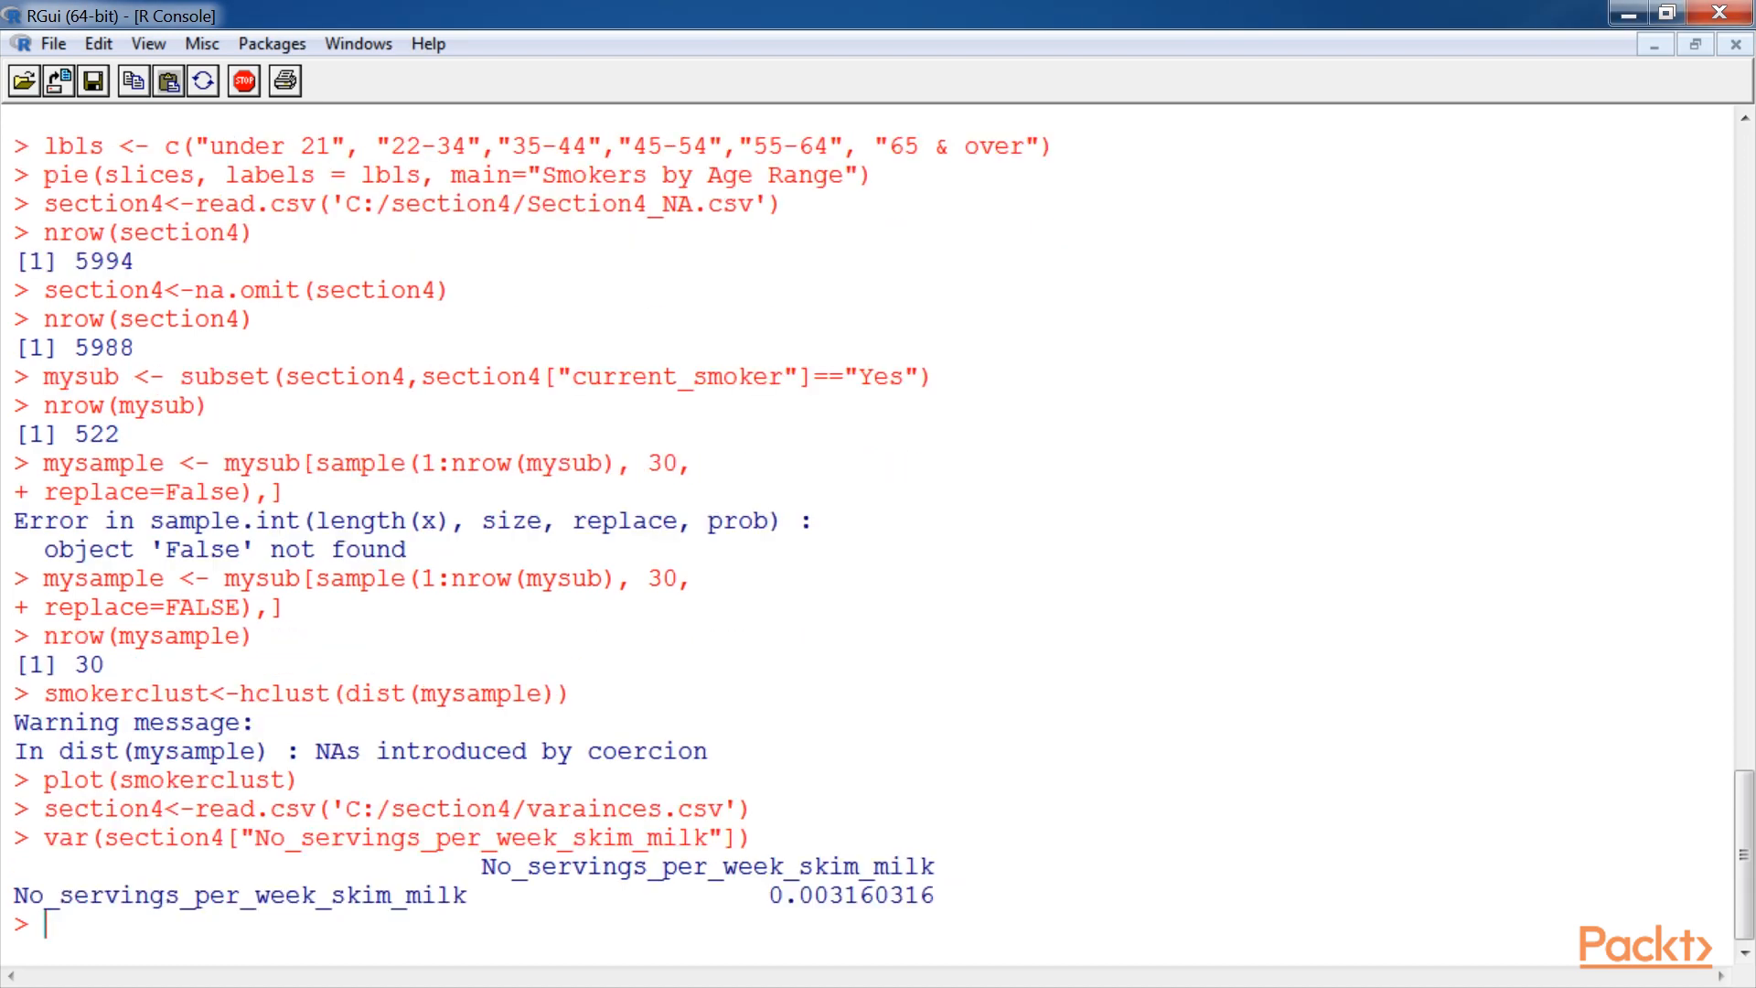
pyautogui.write('va')
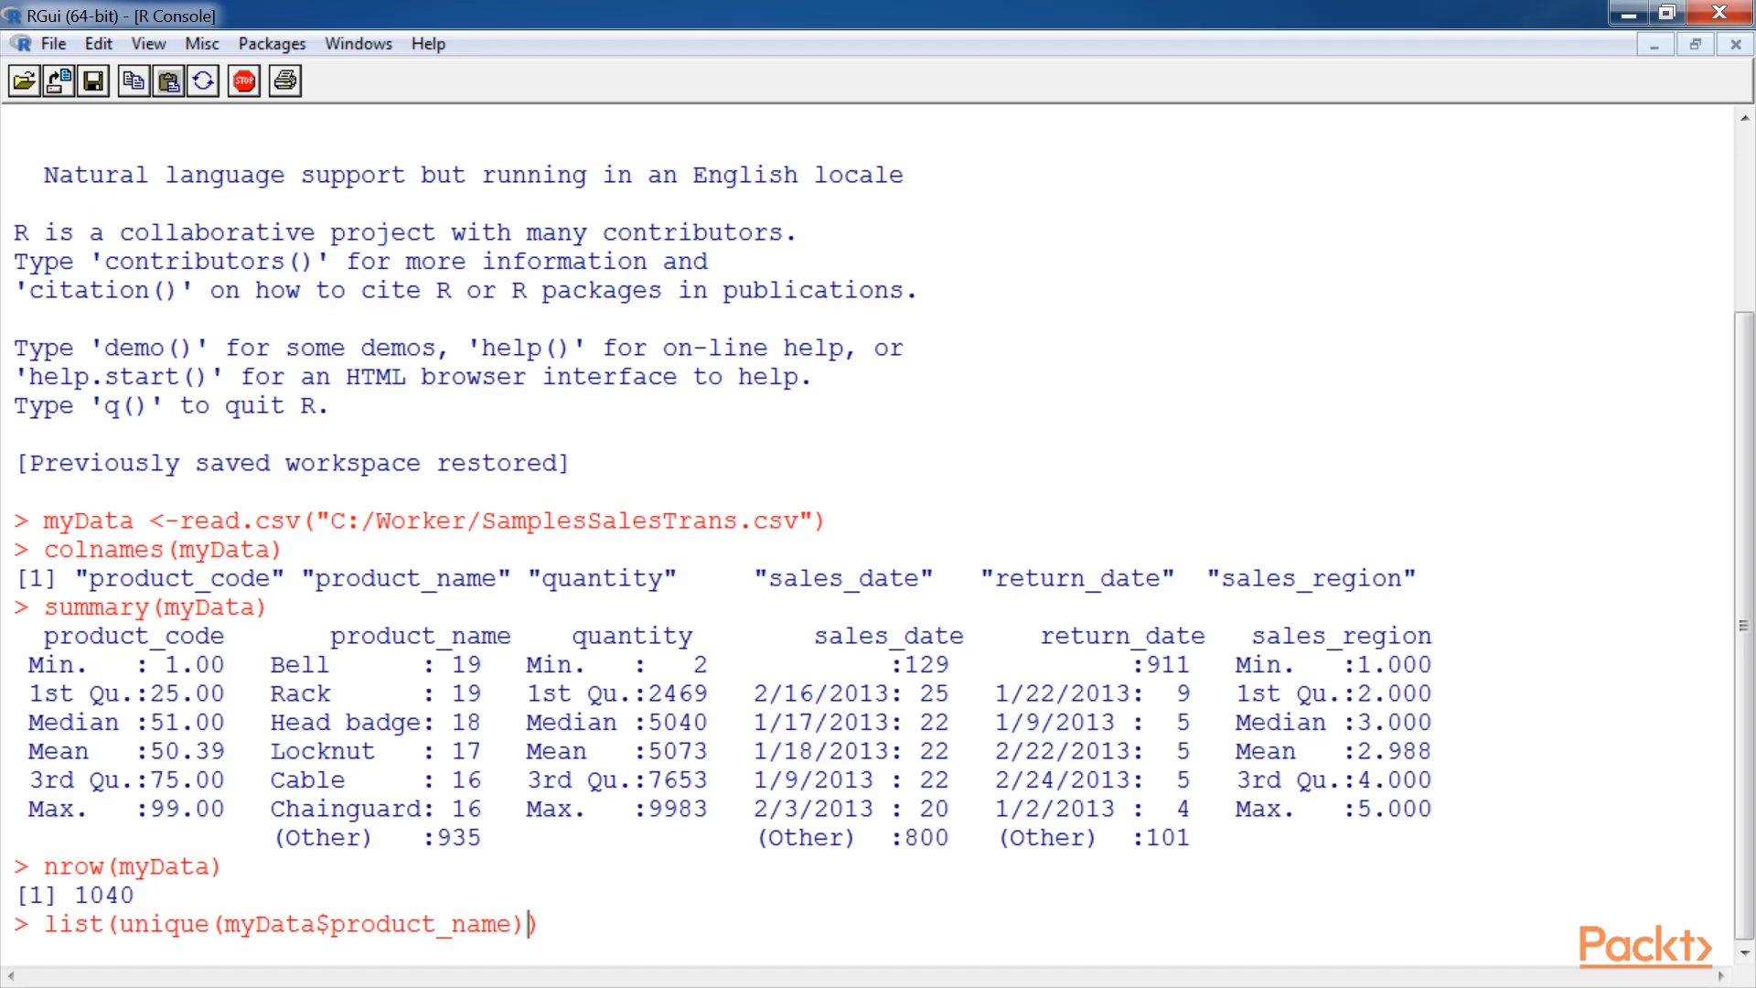
# Review the sales transactions output: column names, summary statistics and the 1040-row count
pyautogui.doubleClick(170, 926)
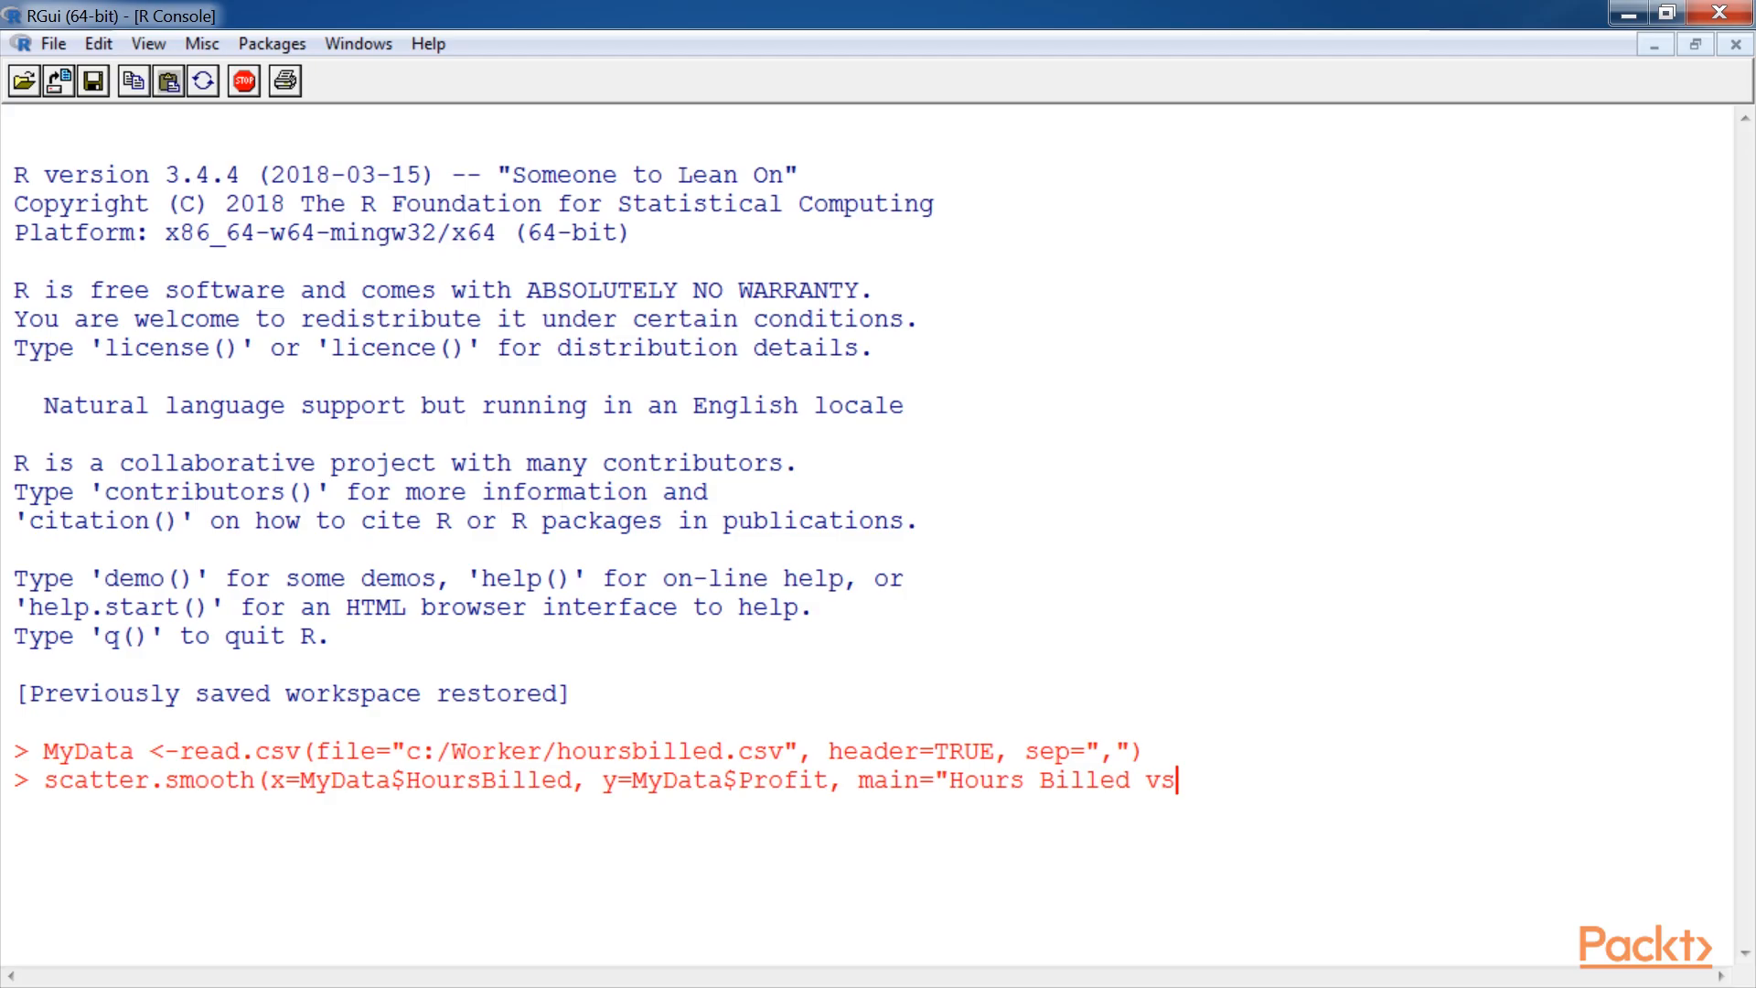
# Type the plot title 'Hours Billed vs. Profit' into the scatter.smooth command
pyautogui.write('. P')
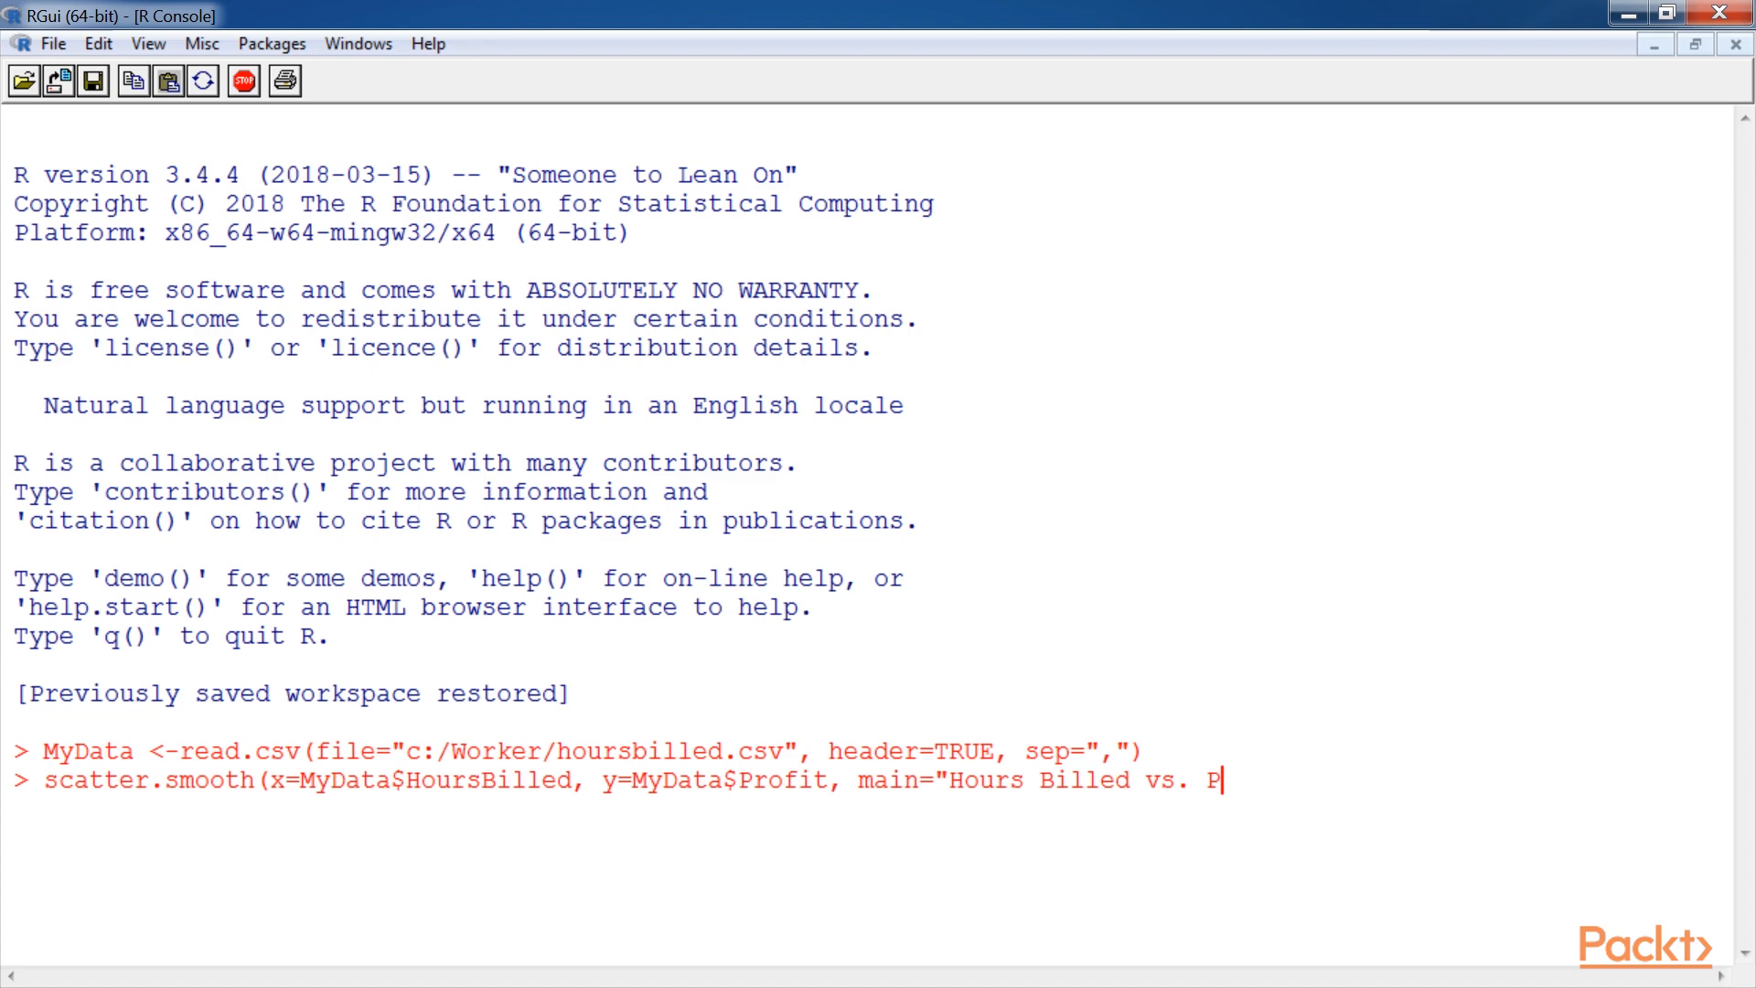
pyautogui.write('rofit')
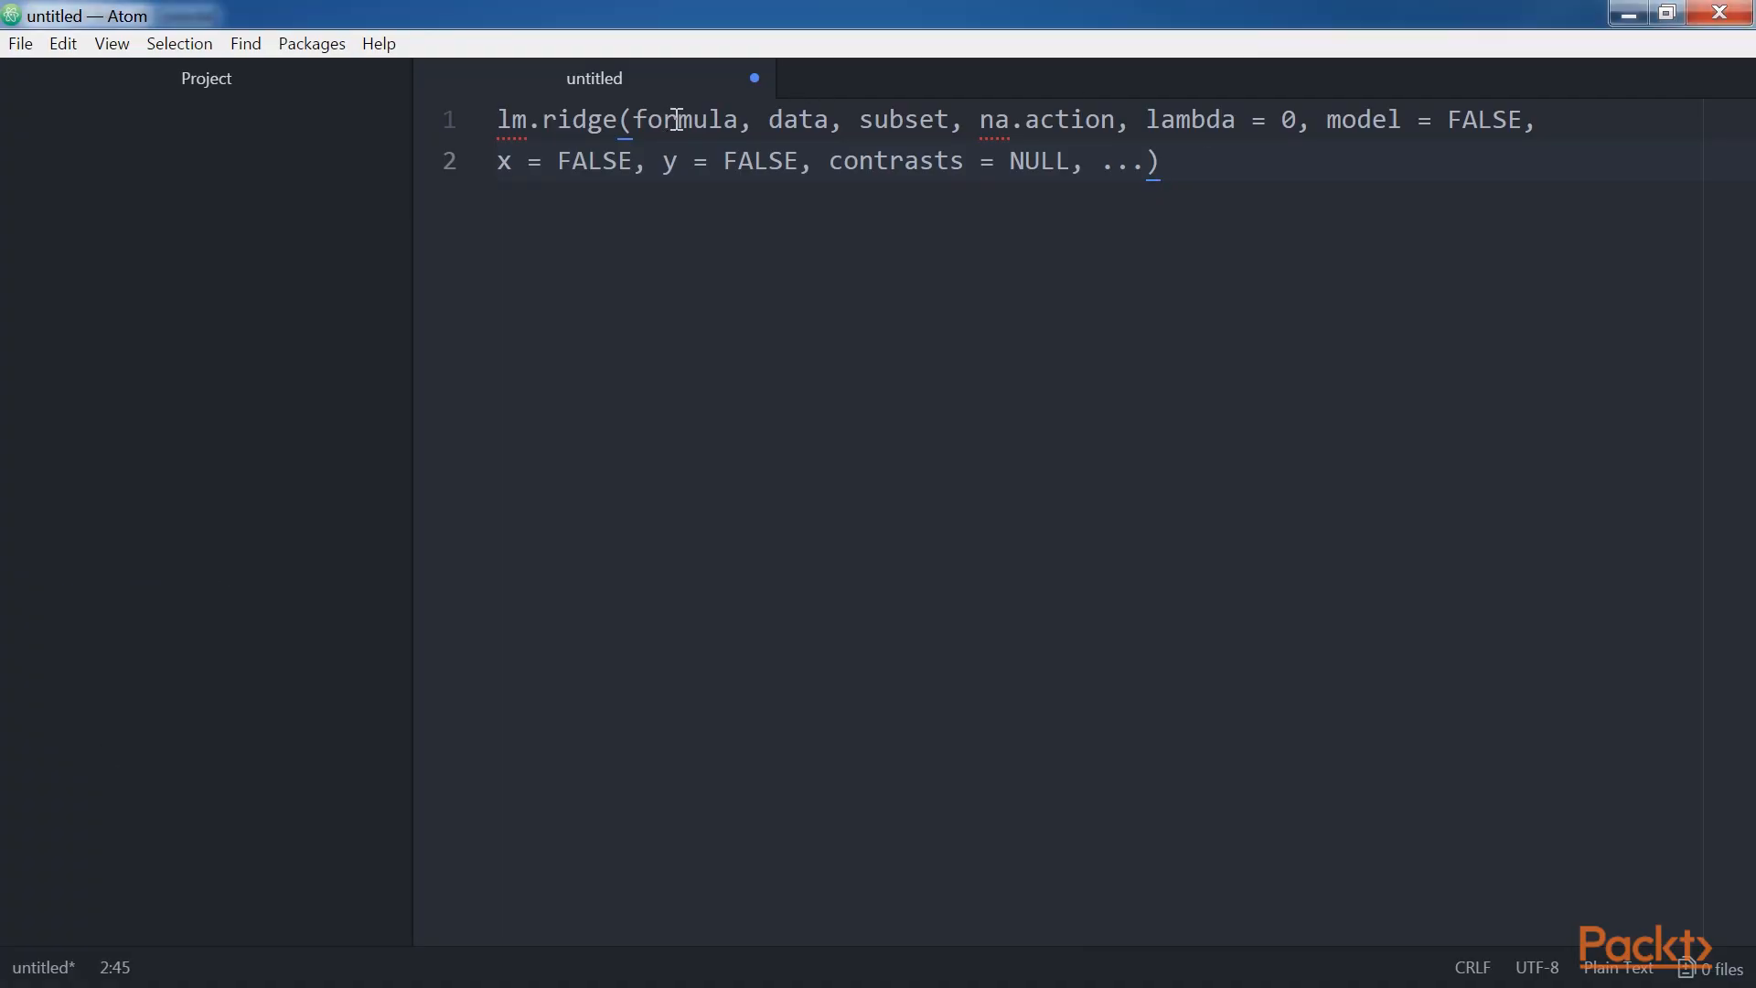
# Display lm.ridge(formula, data, subset, na.action, lambda = 0, ...) in Atom's untitled tab
pyautogui.doubleClick(686, 120)
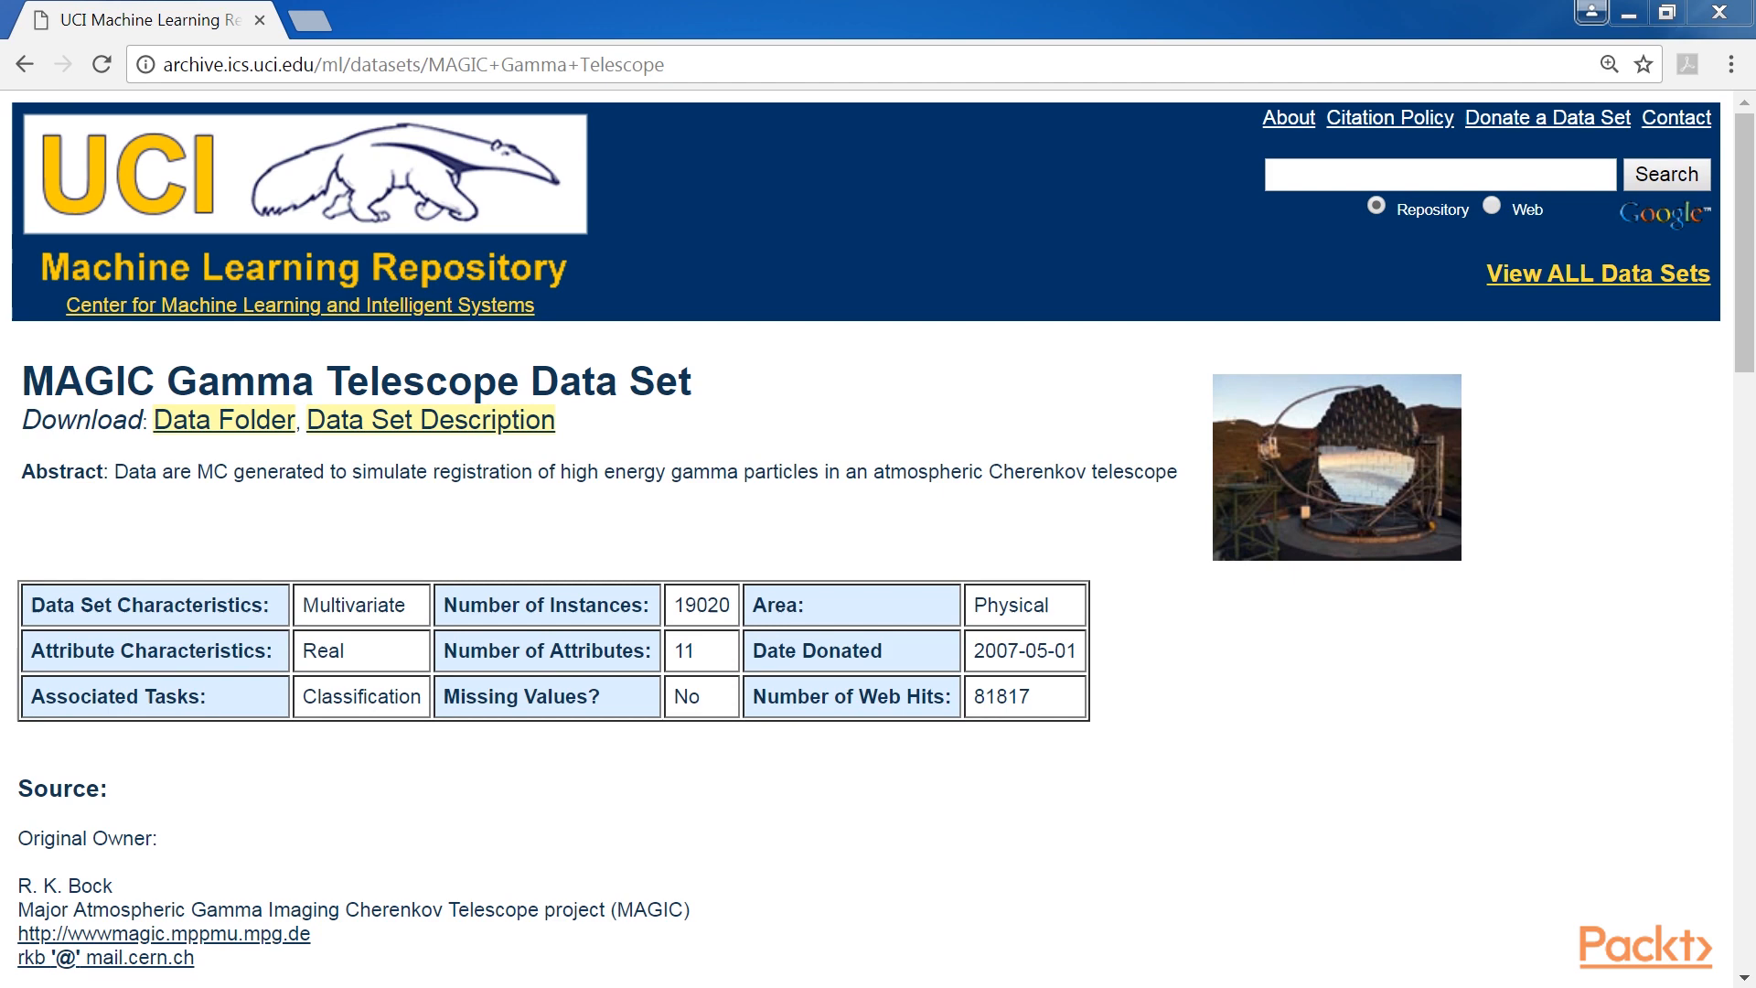
pyautogui.moveTo(778, 354)
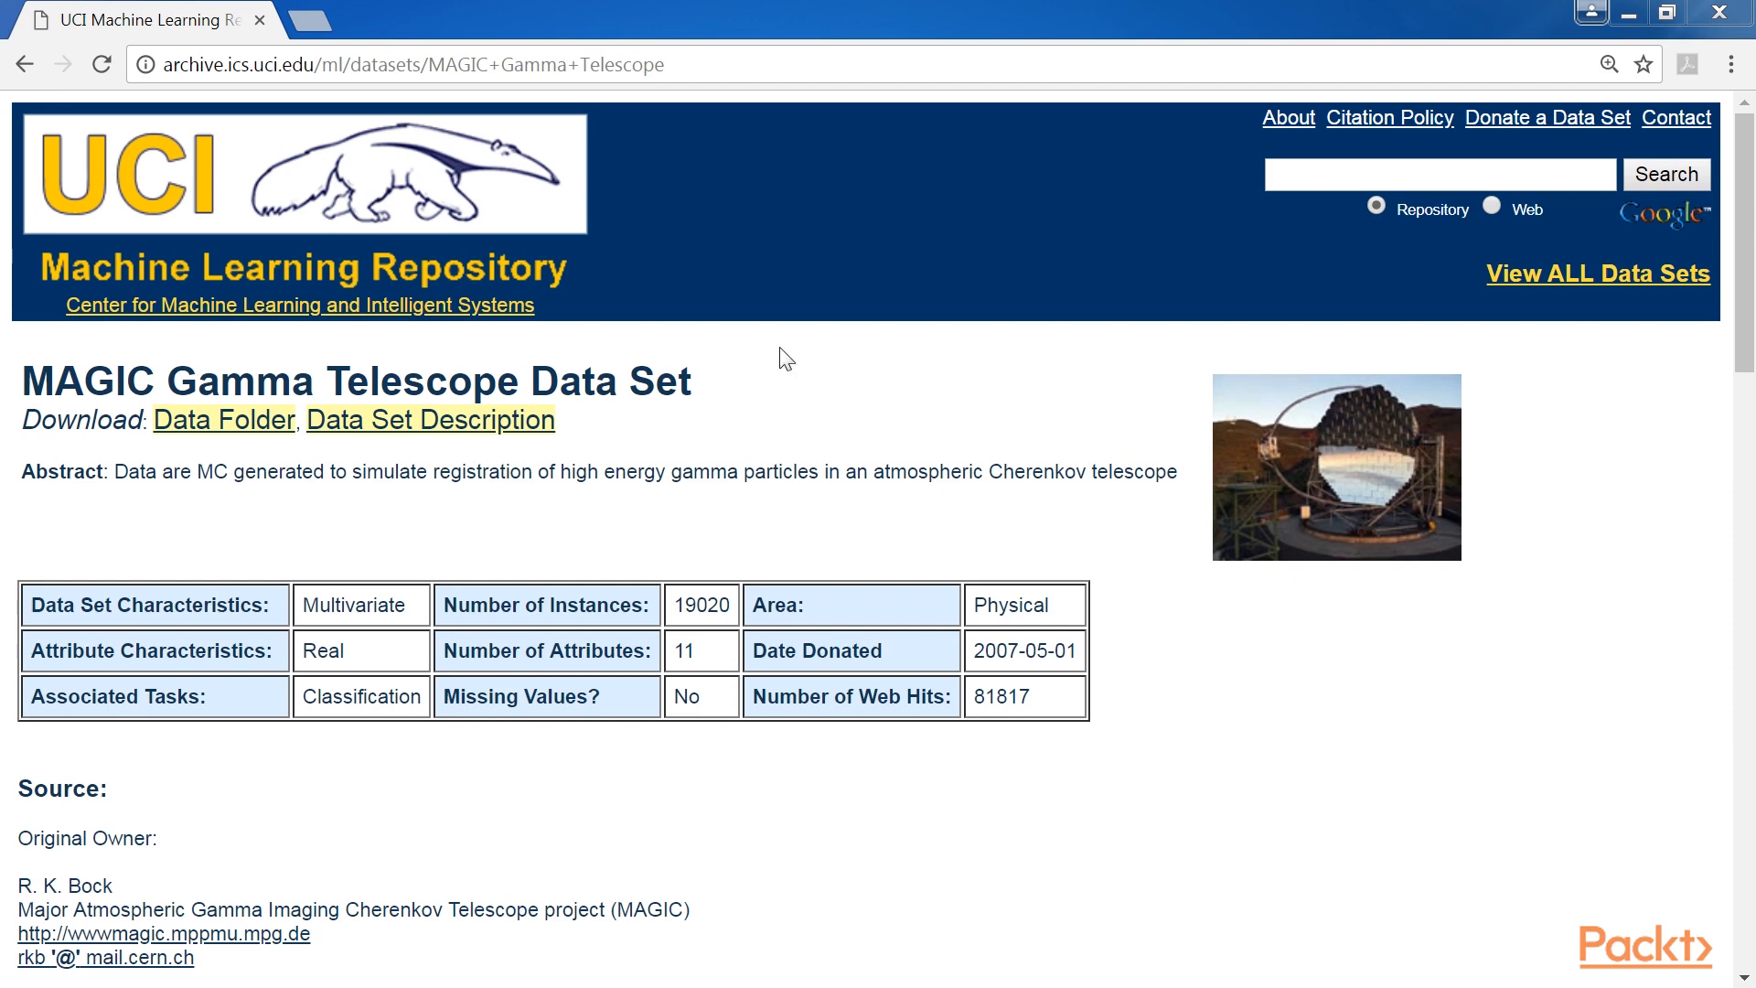